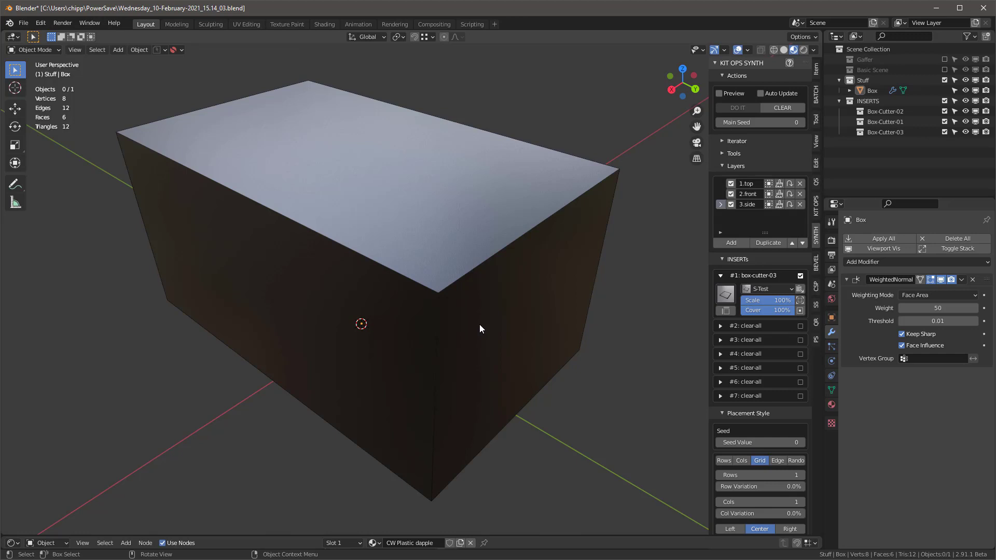
{"action": "mouse_move", "coordinate": [498, 347]}
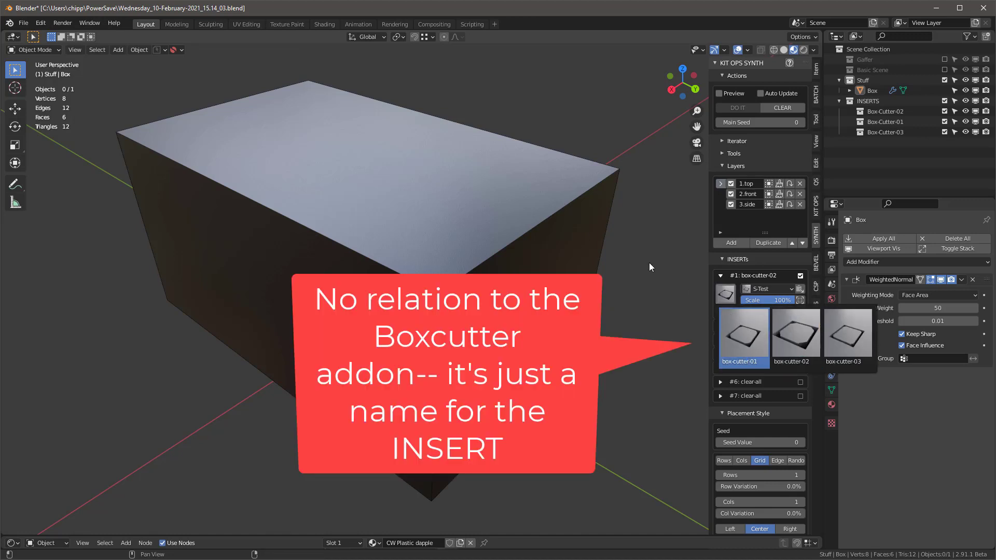
Step: Select the box's top face and run the top layer's box-cutter-02 INSERT on it
{"action": "left_click", "coordinate": [743, 333]}
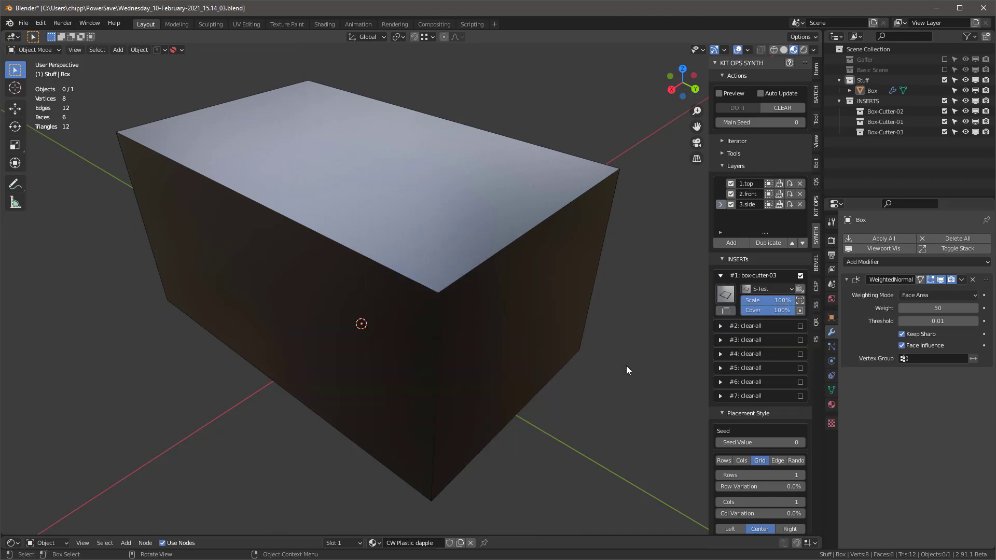
{"action": "left_click", "coordinate": [436, 207]}
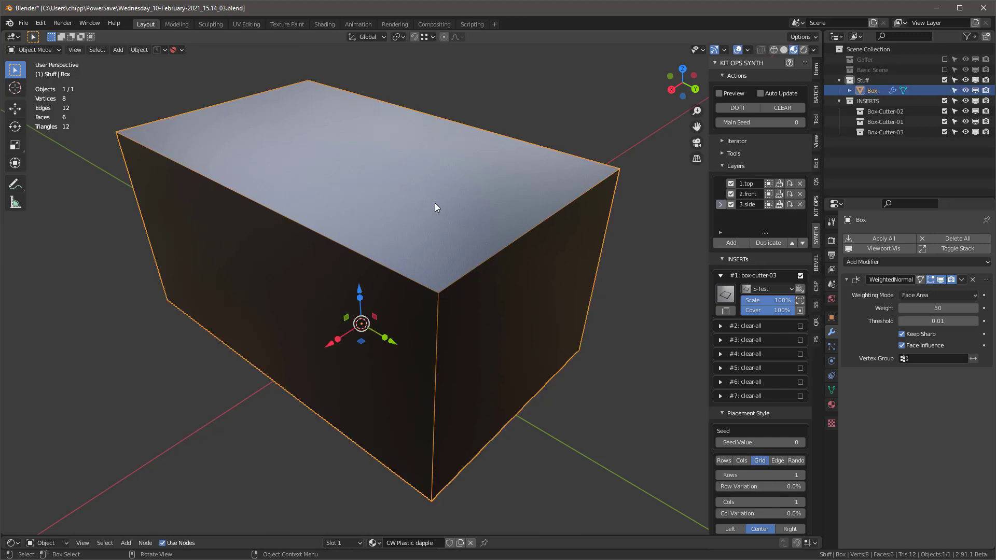
{"action": "key", "text": "Tab"}
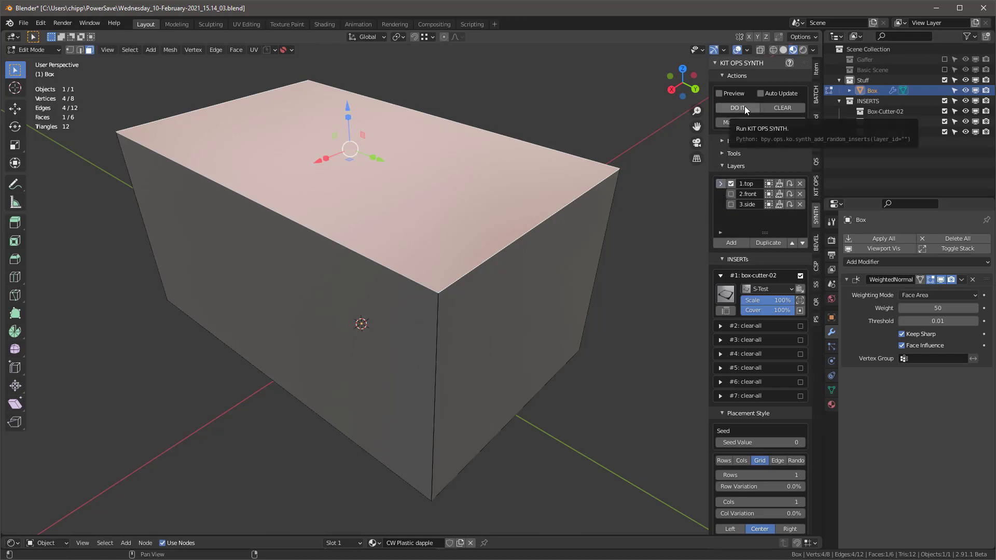
{"action": "left_click", "coordinate": [737, 108]}
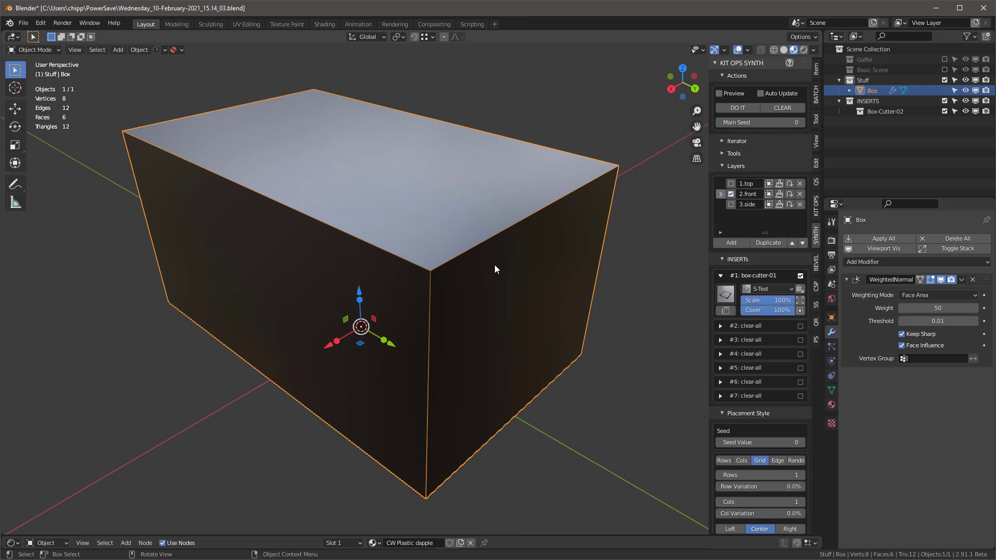
{"action": "mouse_move", "coordinate": [526, 284]}
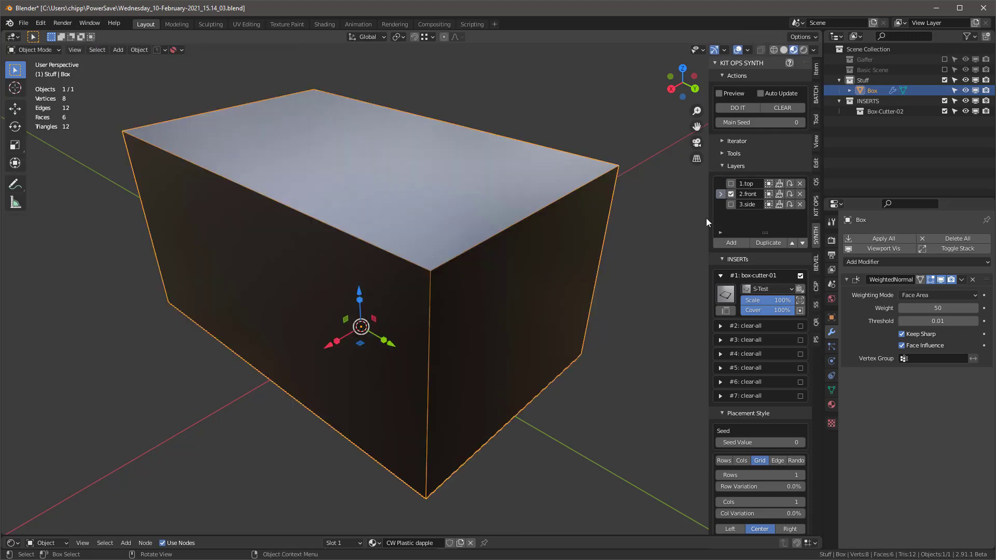
Step: Switch from the front layer's box-cutter-01 setup to the 3.side layer
{"action": "left_click", "coordinate": [738, 108]}
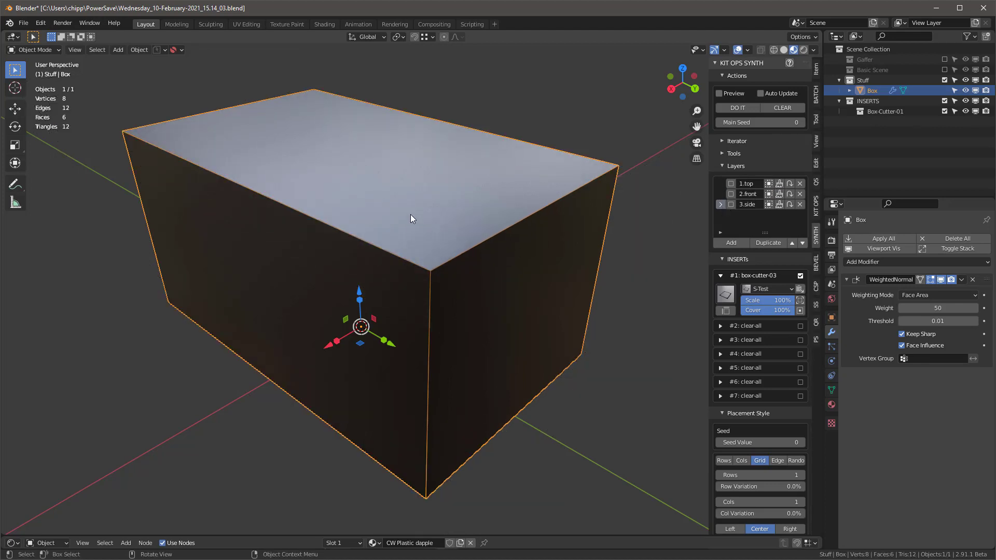
Step: Select the box's front face and leave only the 3.side layer enabled
{"action": "key", "text": "Tab"}
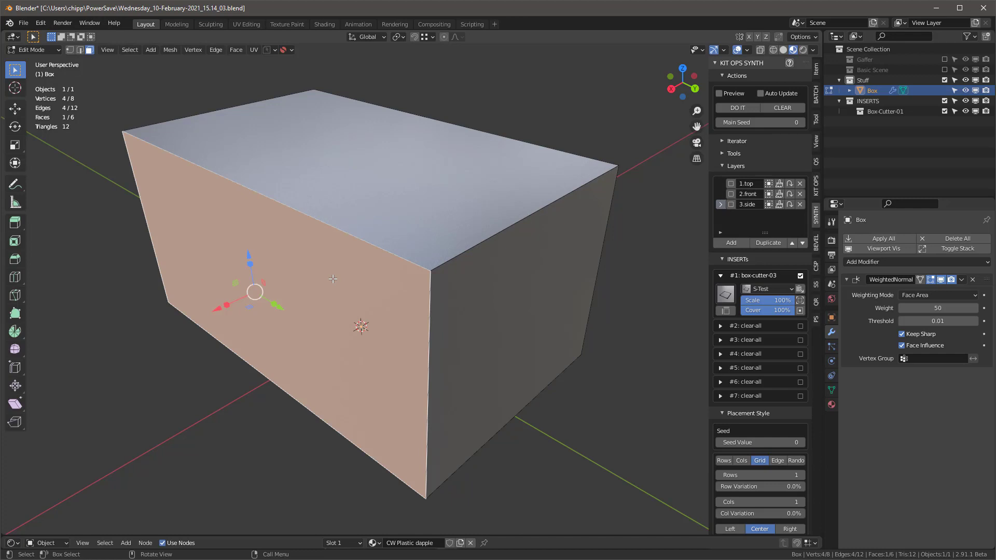
{"action": "key", "text": "Tab"}
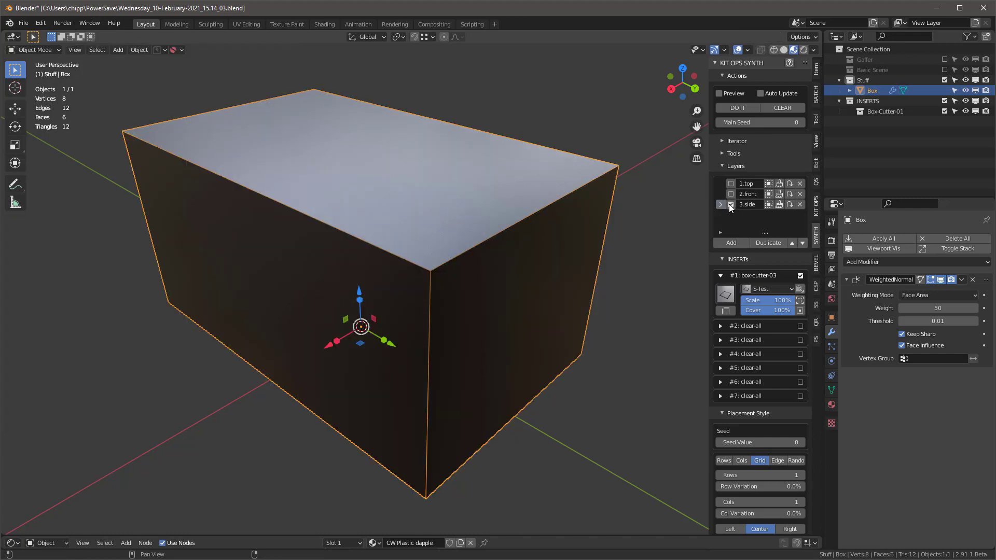
{"action": "left_click", "coordinate": [736, 107]}
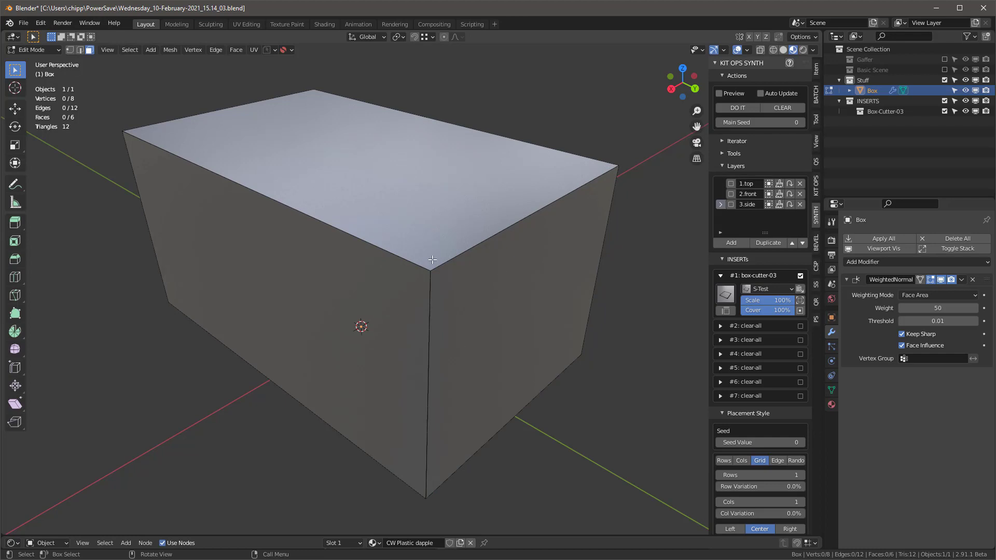
Step: From Object Mode, cut the box with all three layers' INSERTs
{"action": "key", "text": "Tab"}
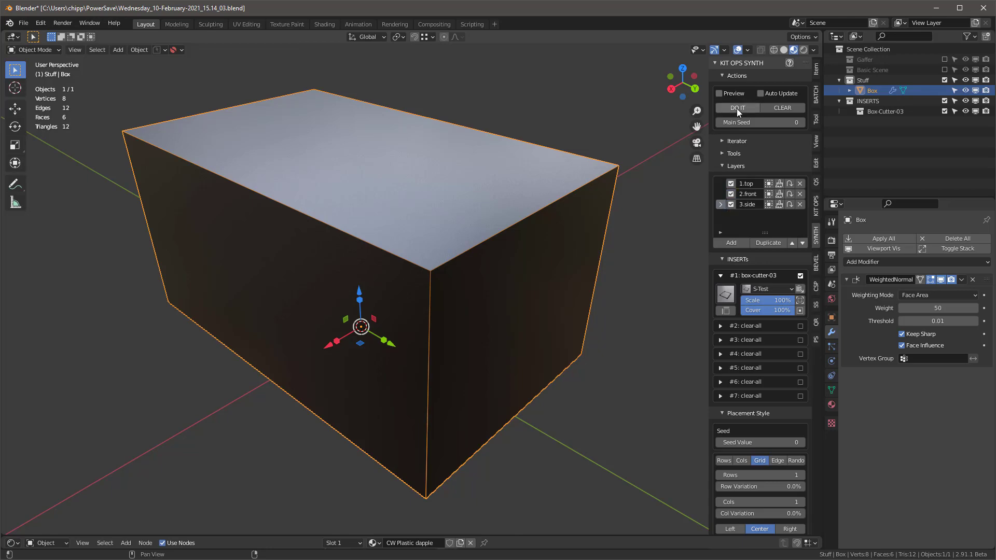
{"action": "left_click", "coordinate": [737, 108]}
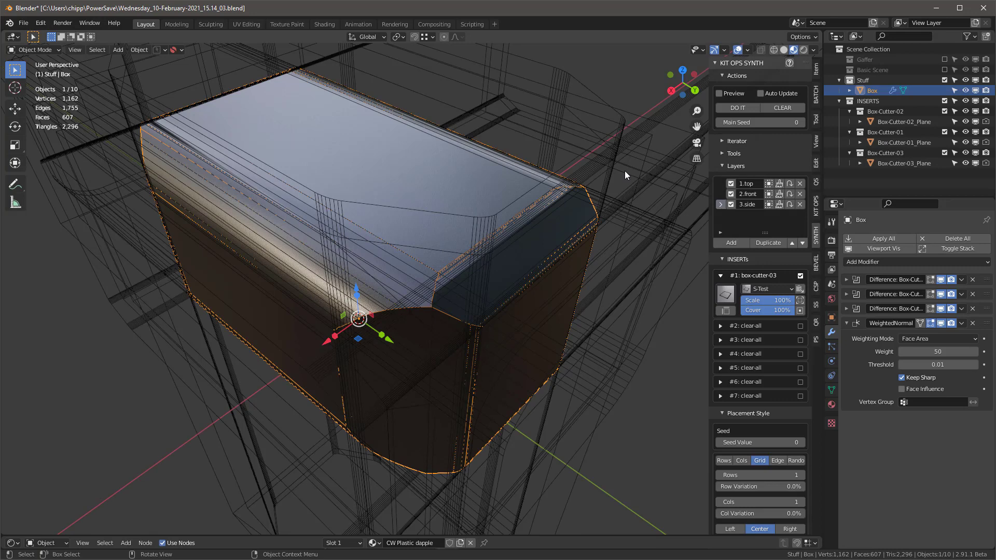
{"action": "mouse_move", "coordinate": [786, 108]}
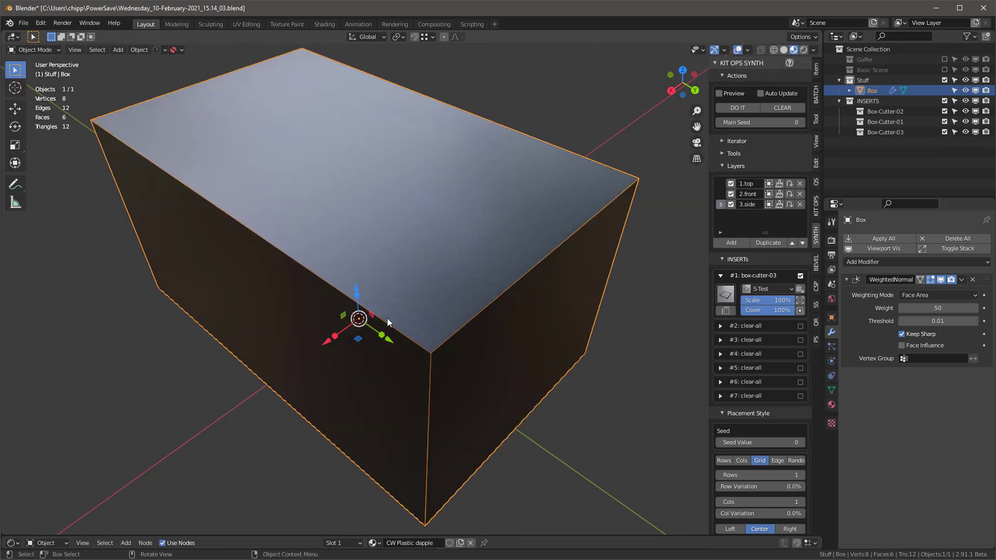
Step: Squash the box along Z and rerun the SYNTH cuts on it
{"action": "key", "text": "s"}
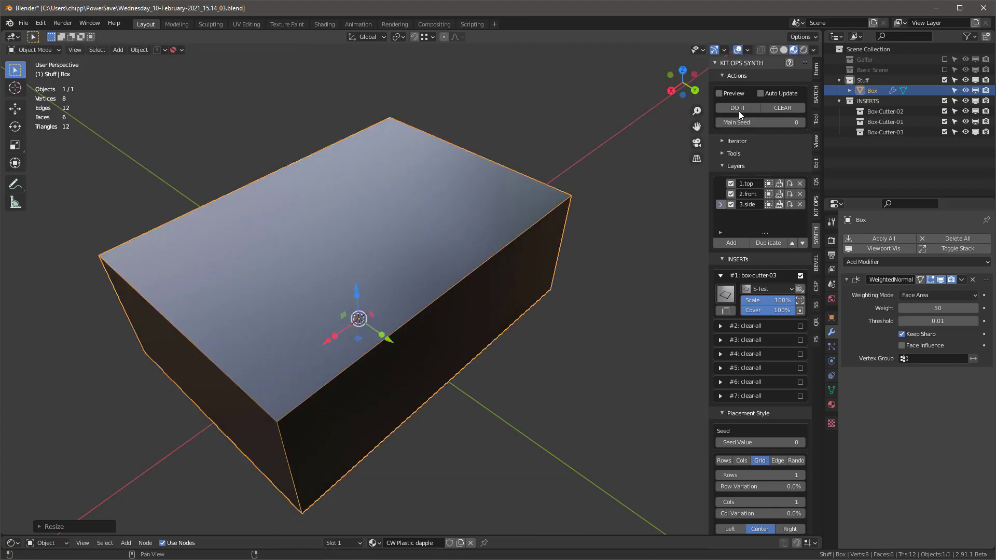
{"action": "left_click", "coordinate": [738, 108]}
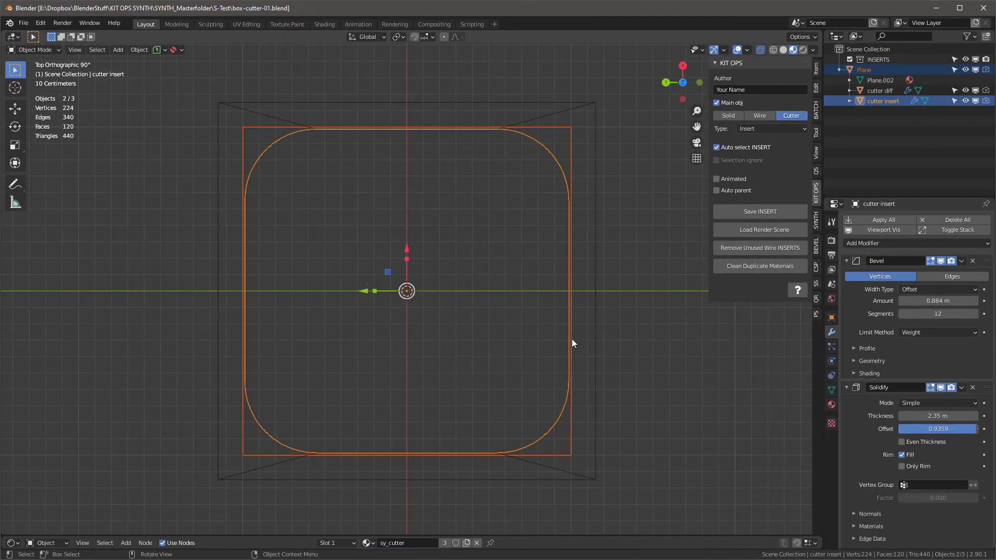
Step: View the box-cutter-01 cutter from the top and display the cutter objects as solid
{"action": "left_click_drag", "start_coordinate": [406, 285], "coordinate": [572, 212]}
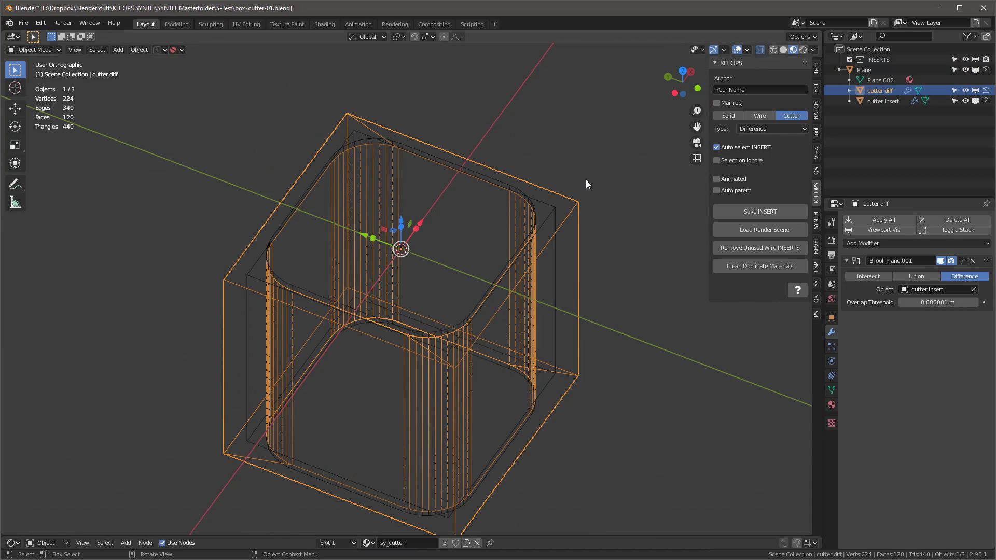
{"action": "left_click_drag", "start_coordinate": [586, 185], "coordinate": [626, 220]}
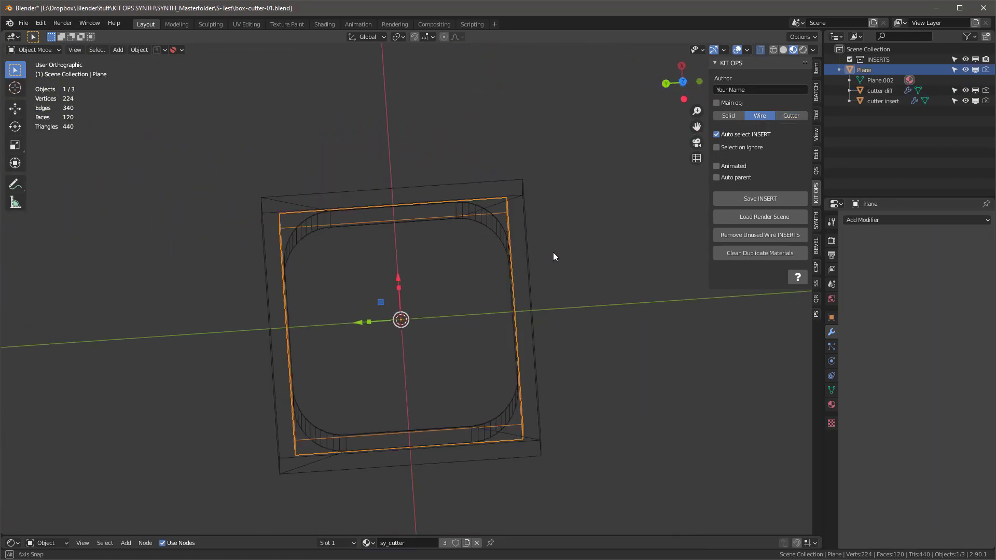
{"action": "key", "text": "KP_7"}
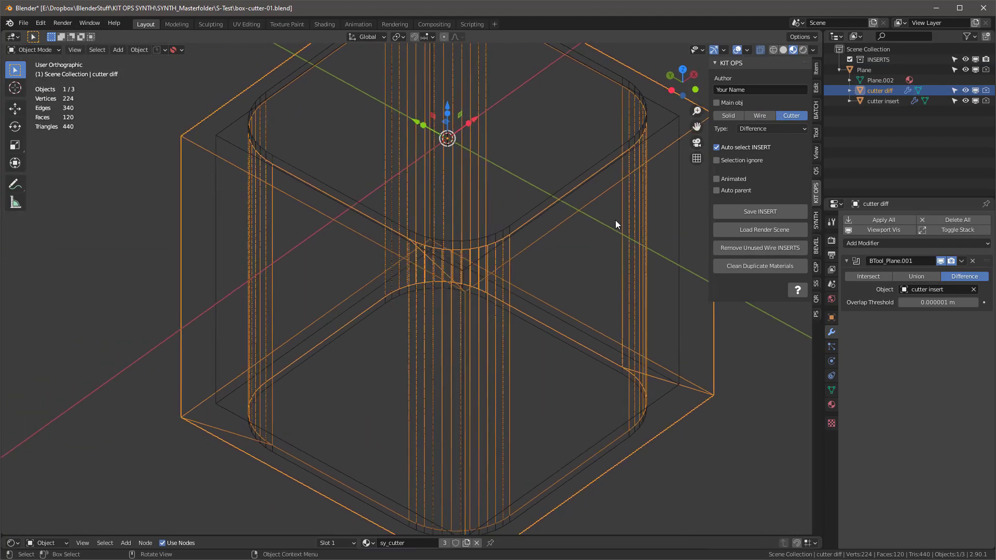
{"action": "left_click", "coordinate": [883, 100]}
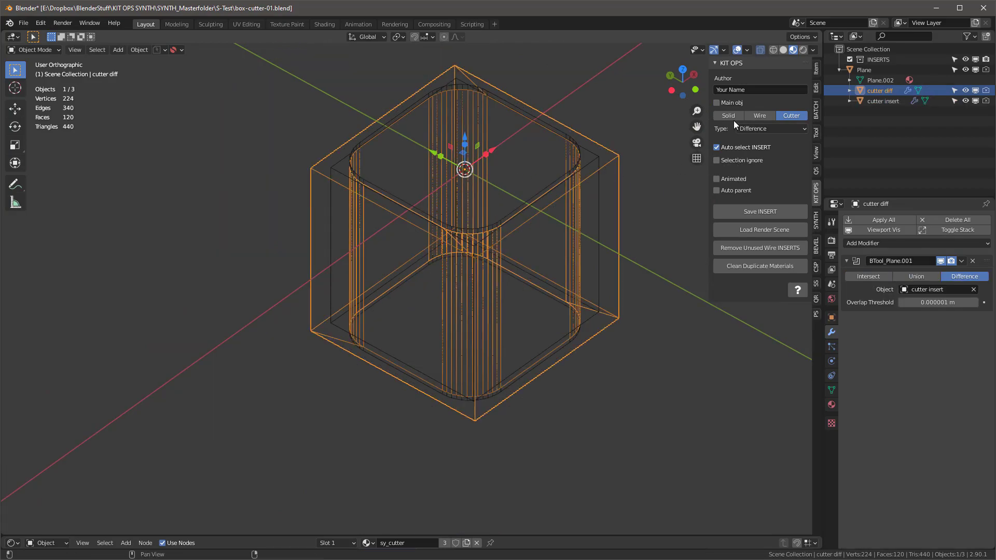
{"action": "left_click", "coordinate": [728, 115]}
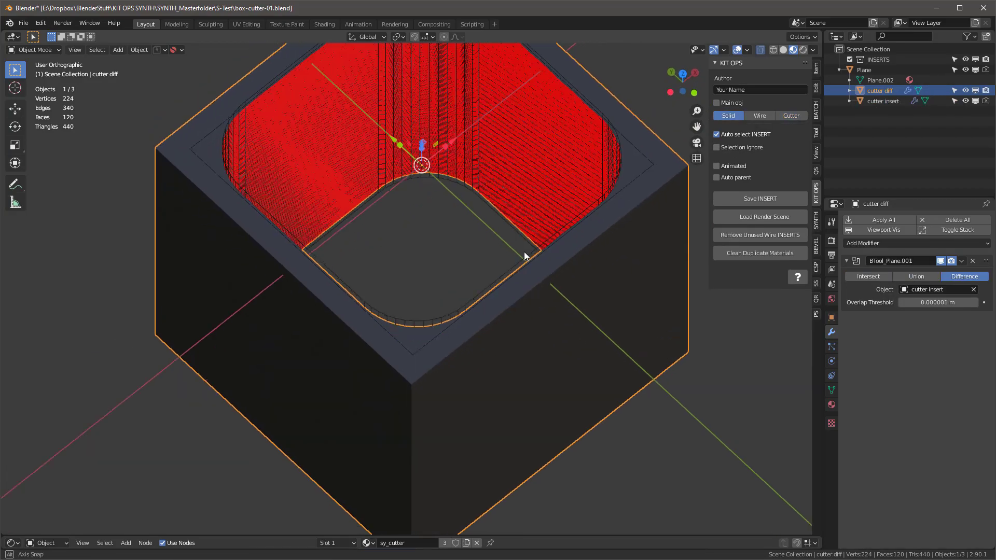
{"action": "scroll", "scroll_direction": "down", "scroll_amount": 3}
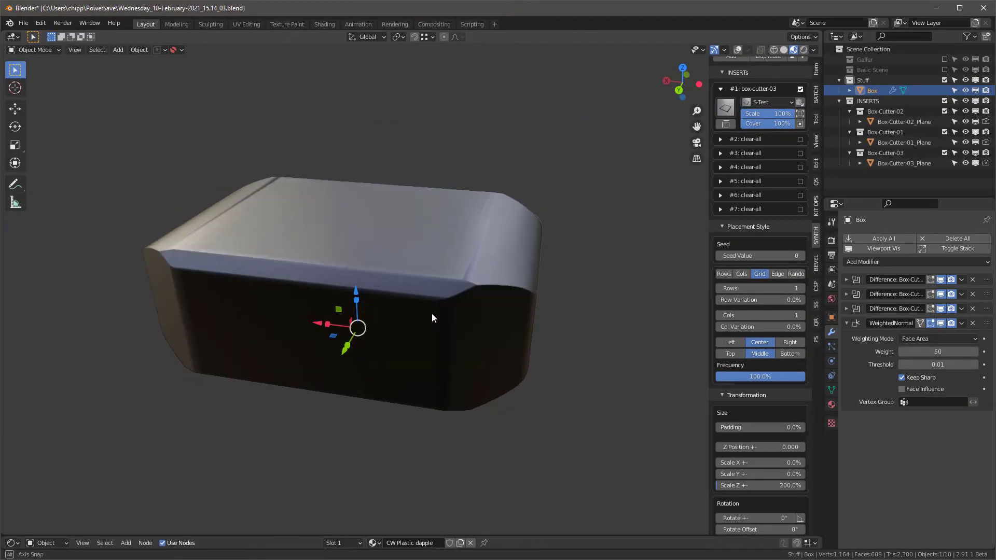
{"action": "left_click_drag", "start_coordinate": [432, 317], "coordinate": [283, 302]}
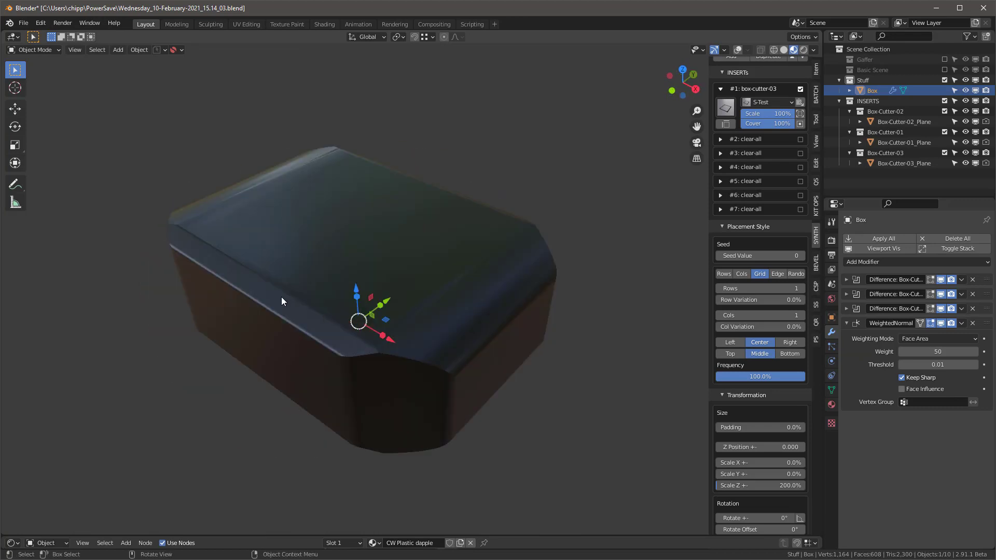
{"action": "left_click_drag", "start_coordinate": [283, 301], "coordinate": [436, 351]}
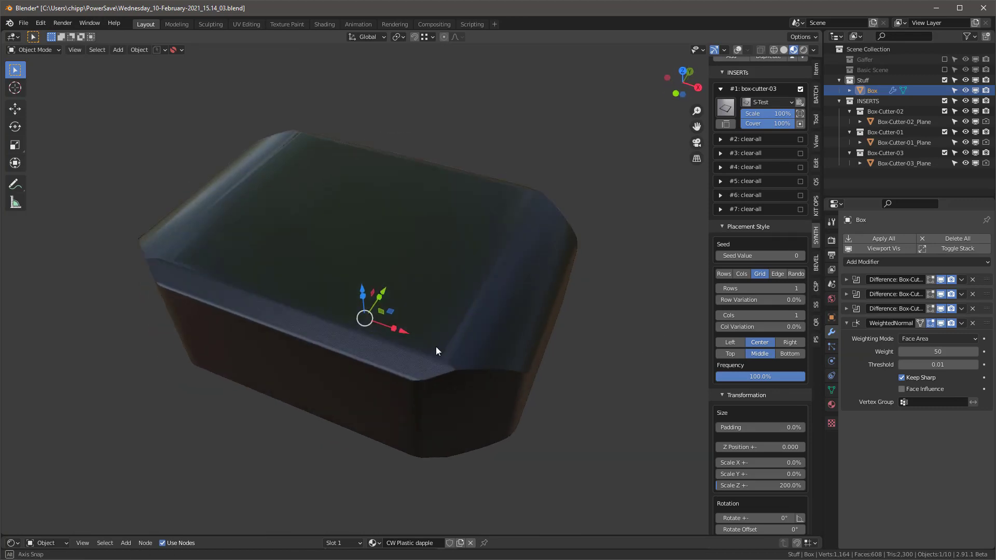